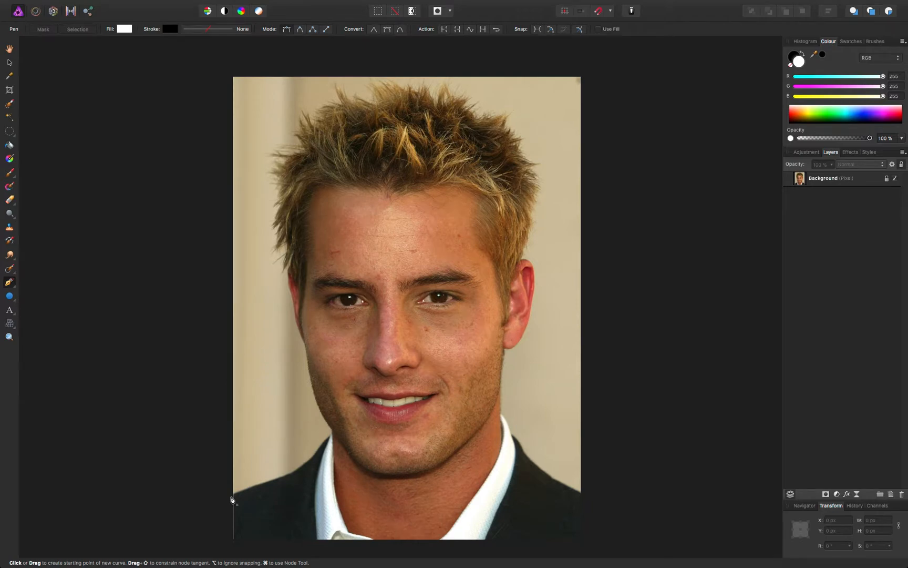
pyautogui.moveTo(493, 132)
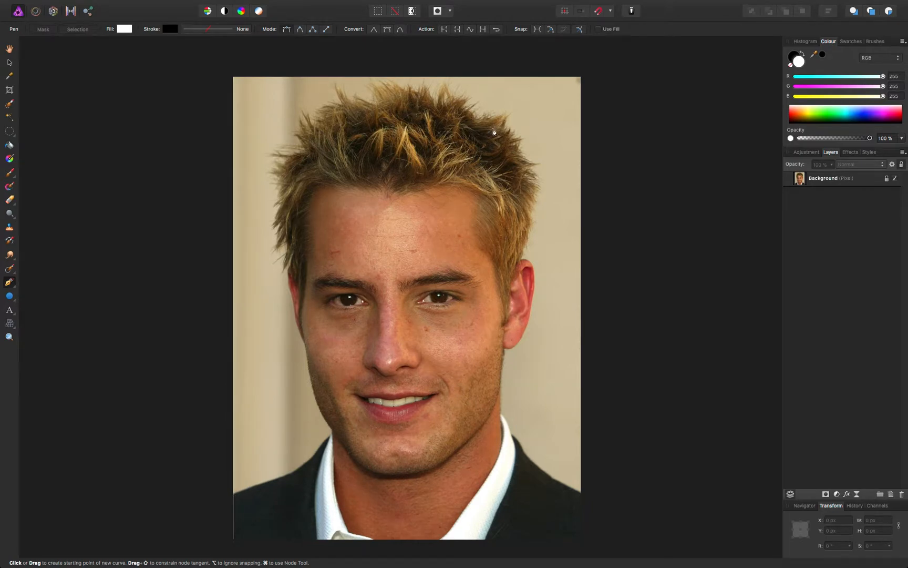
pyautogui.moveTo(518, 209)
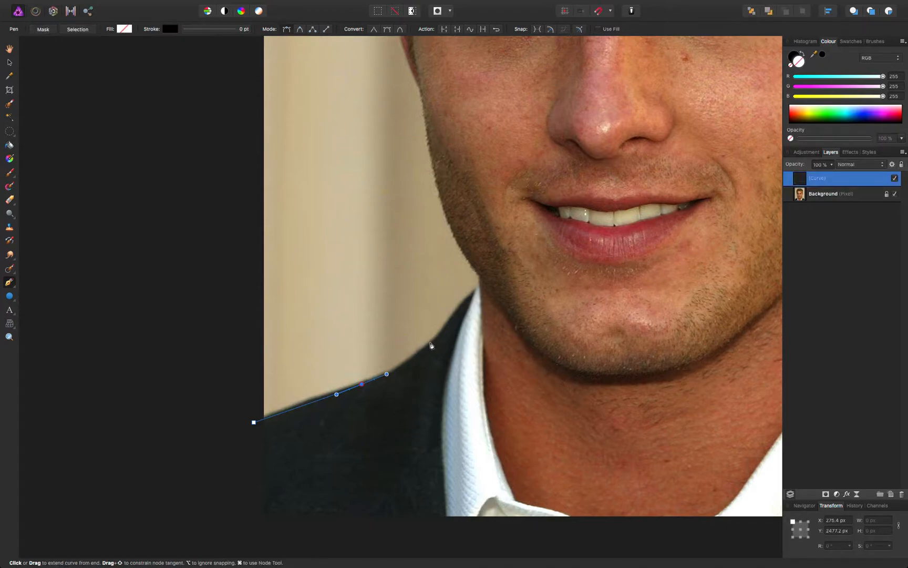
# Place pen nodes up the left shoulder, jaw and neck, with a curved node along the cheek edge.
pyautogui.click(480, 288)
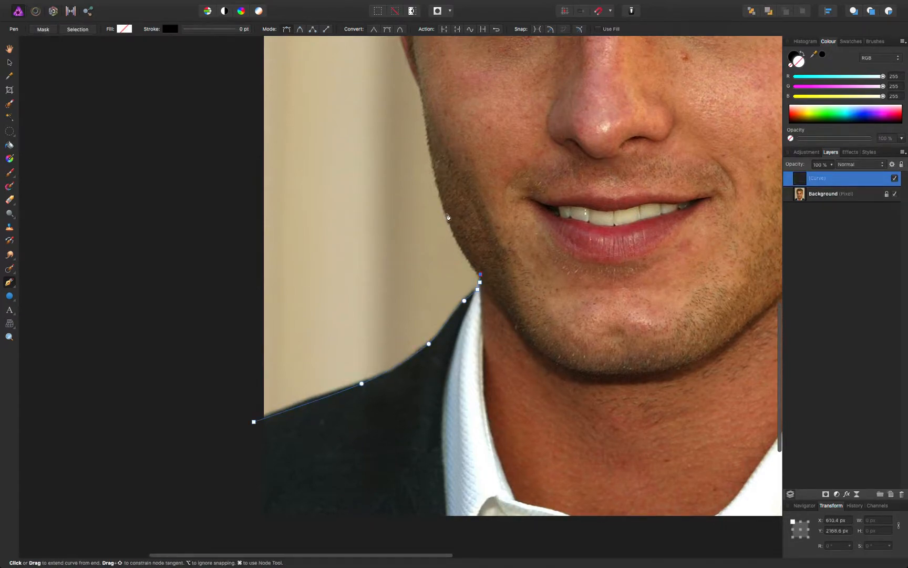
pyautogui.click(435, 181)
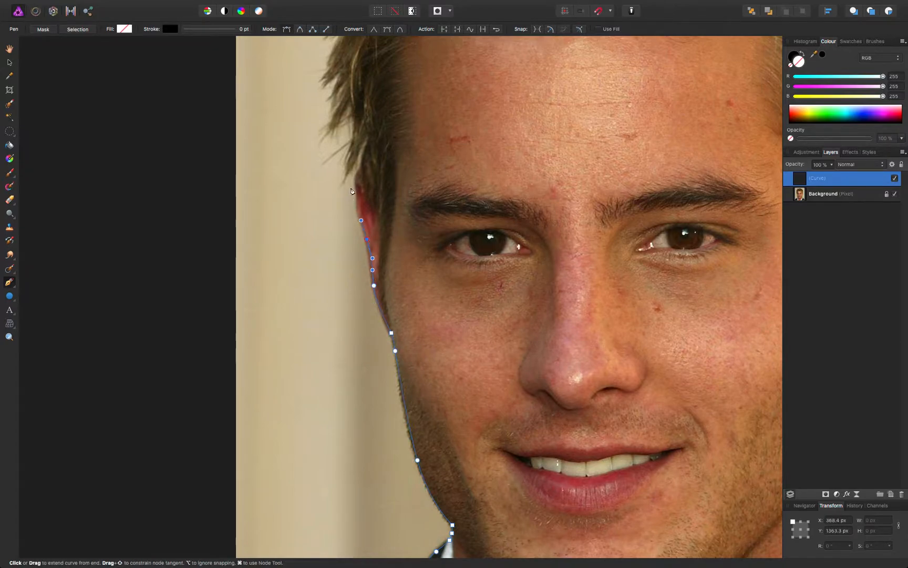
pyautogui.moveTo(361, 219); pyautogui.dragTo(360, 174)
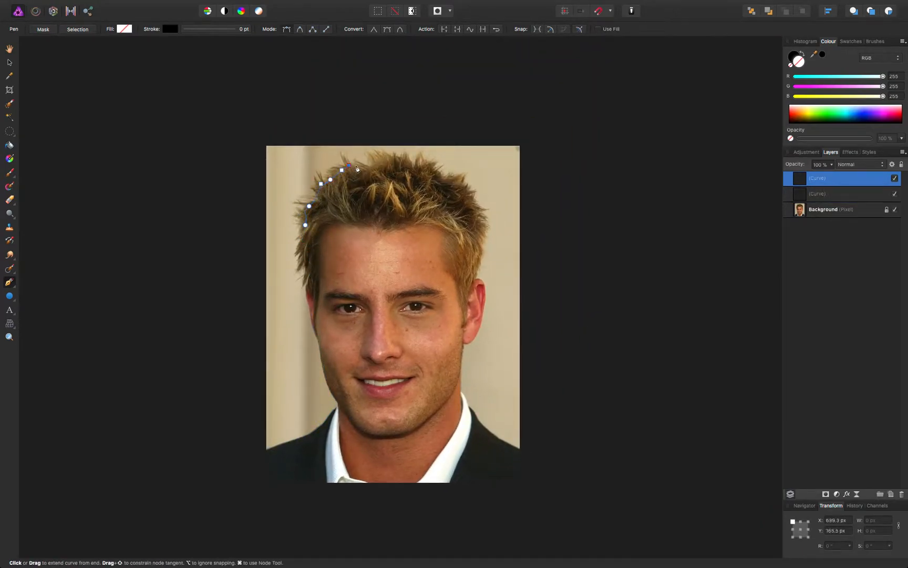
# Extend the outline over the hair tips and down along the right collar to enclose the head.
pyautogui.click(440, 177)
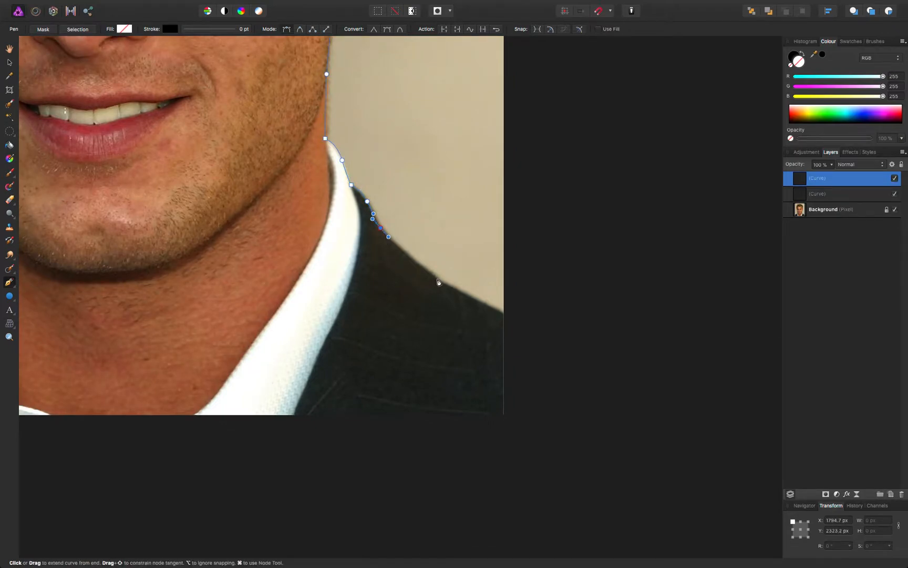
pyautogui.click(478, 304)
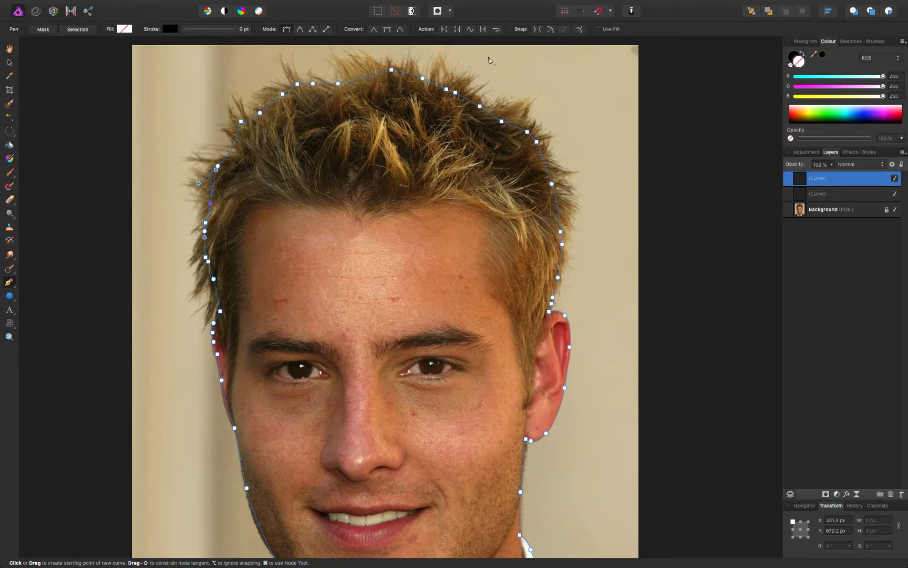
pyautogui.moveTo(408, 416)
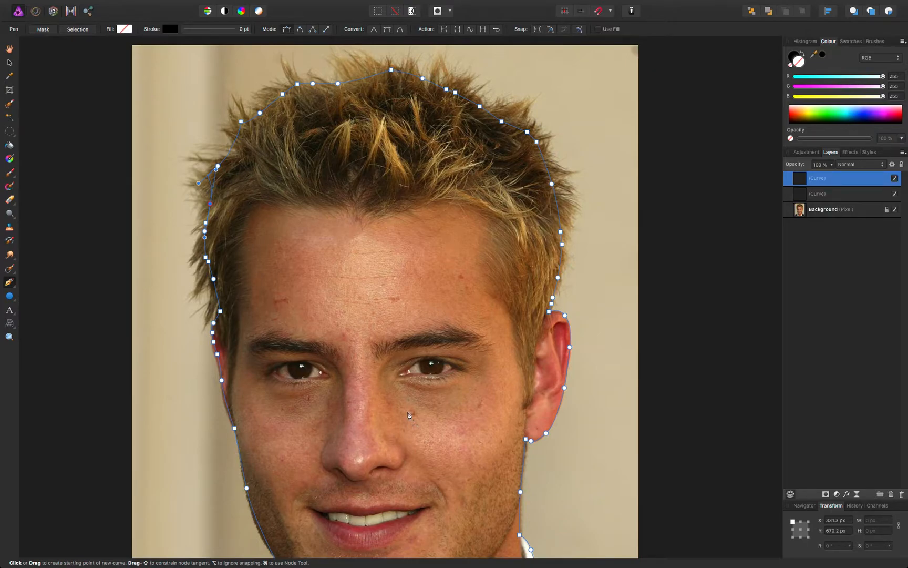
# Convert the head outline to a selection and mask the Background photo layer with it.
pyautogui.click(76, 29)
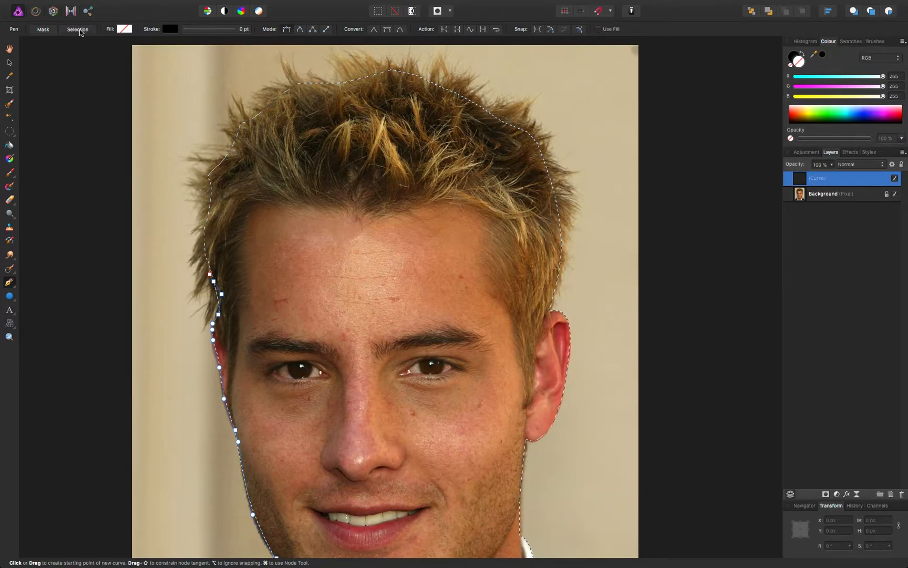
pyautogui.click(822, 193)
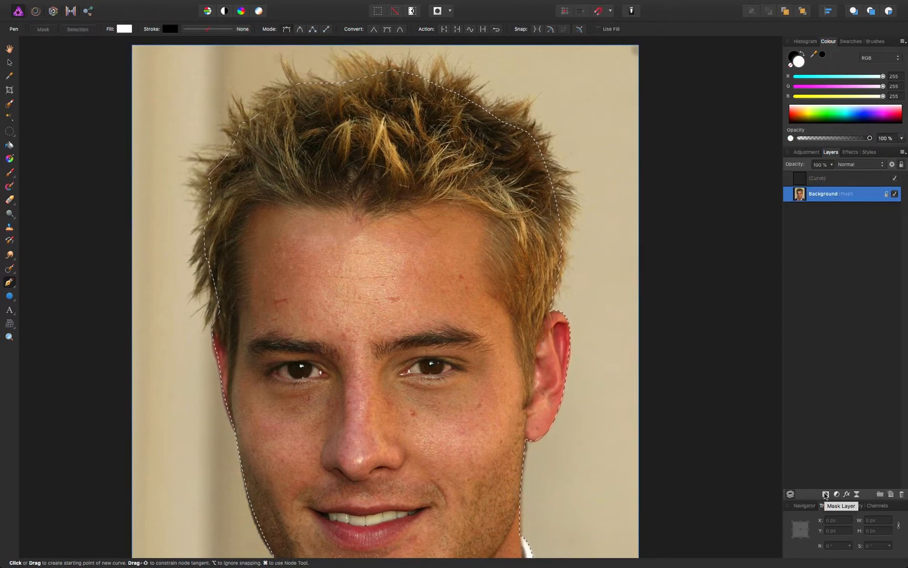
pyautogui.click(825, 493)
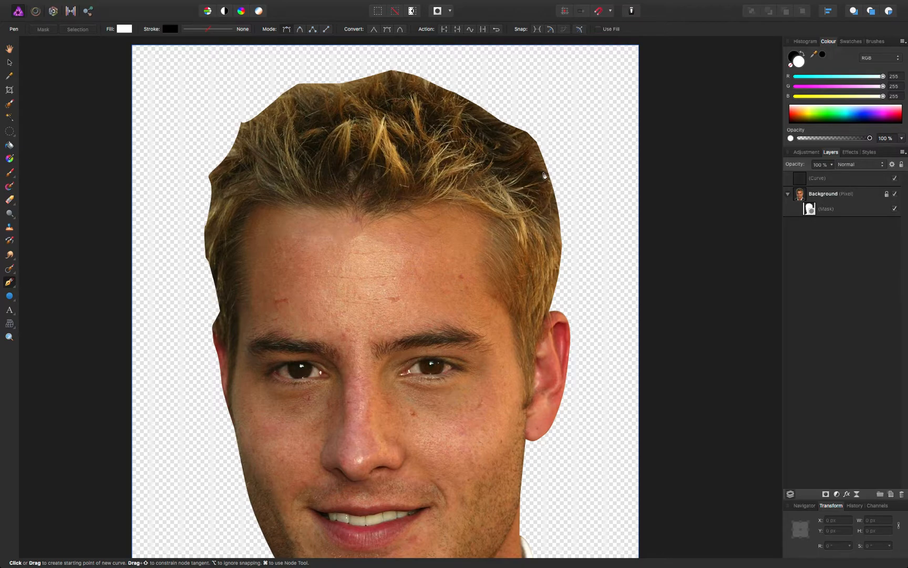
# Select the head mask for inversion and bring the left hair edge into view.
pyautogui.click(825, 208)
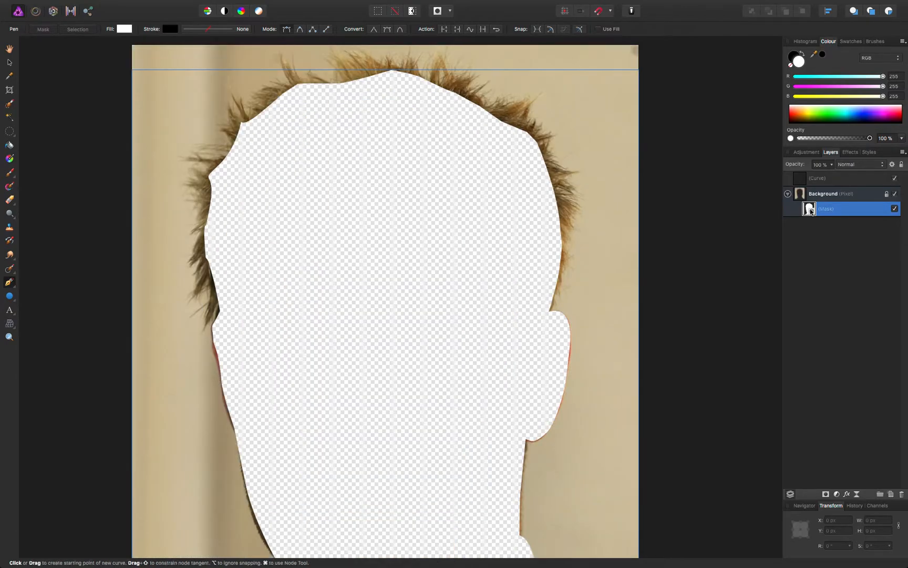
pyautogui.moveTo(532, 122)
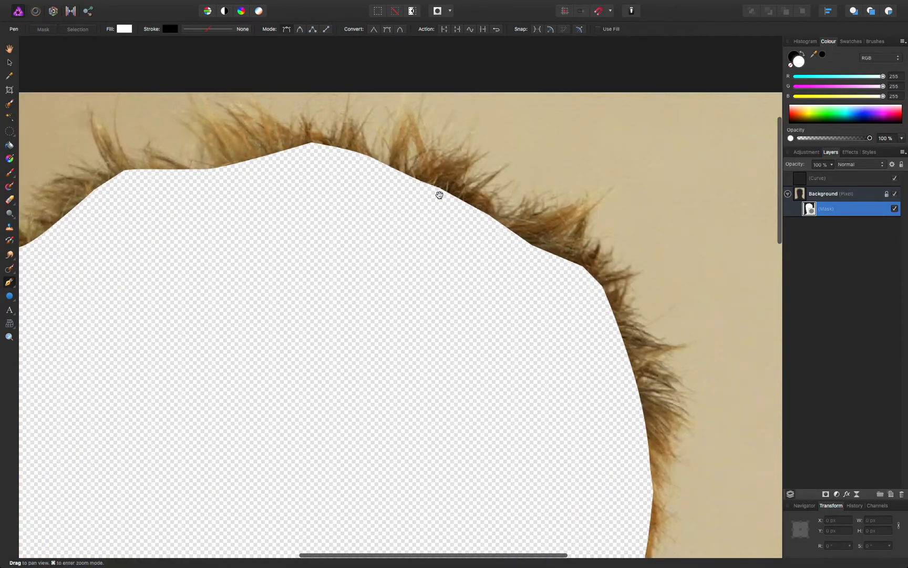
pyautogui.moveTo(440, 195); pyautogui.dragTo(430, 172)
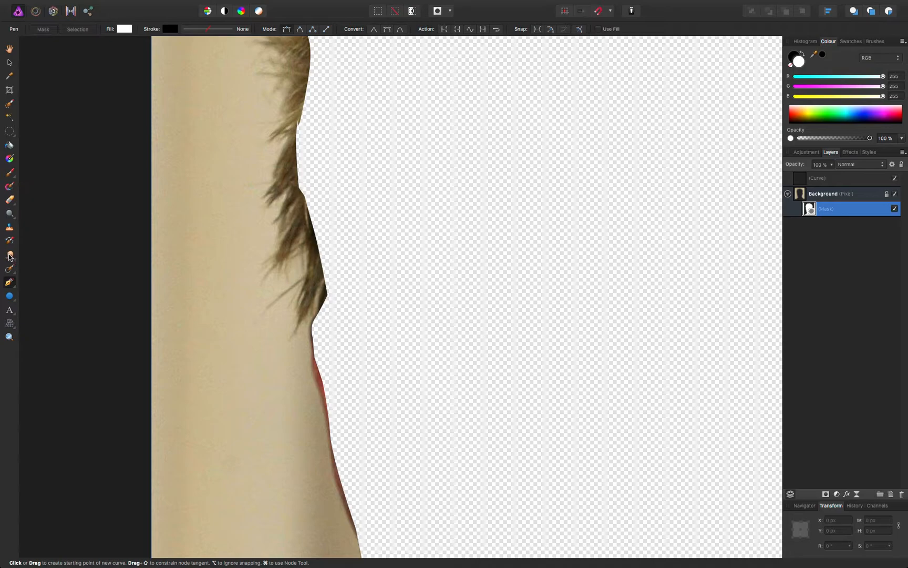
# Smudge the left mask edge outward into hair strands, raising the brush flow partway.
pyautogui.click(9, 257)
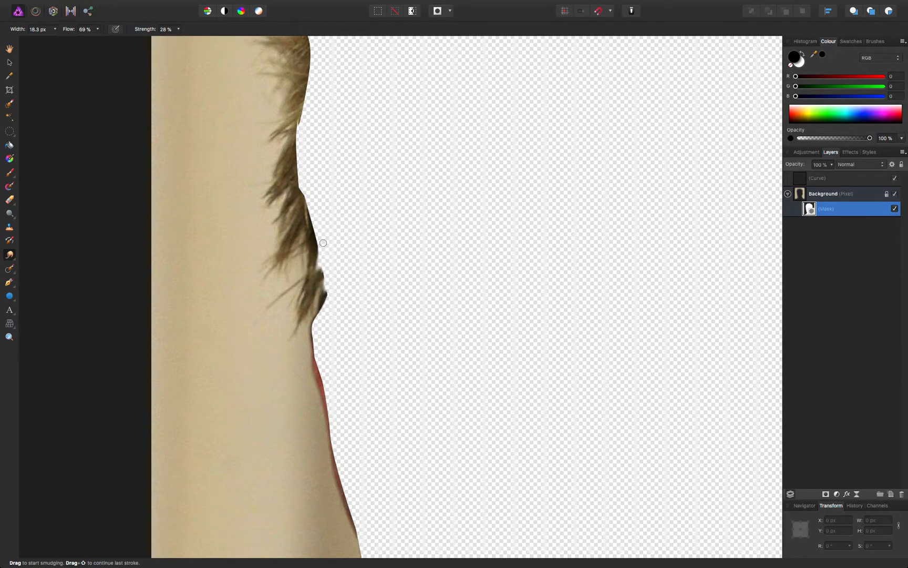
pyautogui.moveTo(322, 243); pyautogui.dragTo(310, 291)
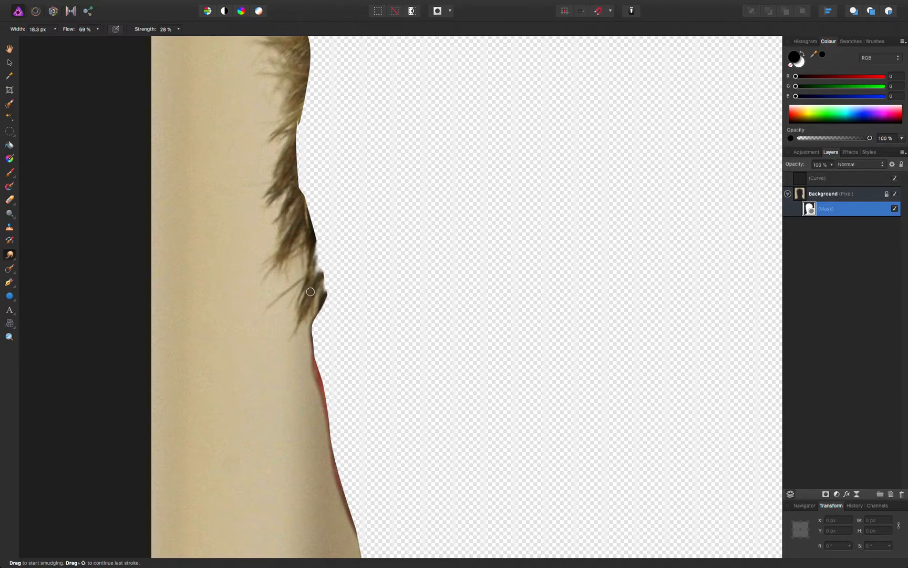
pyautogui.moveTo(310, 292); pyautogui.dragTo(318, 264)
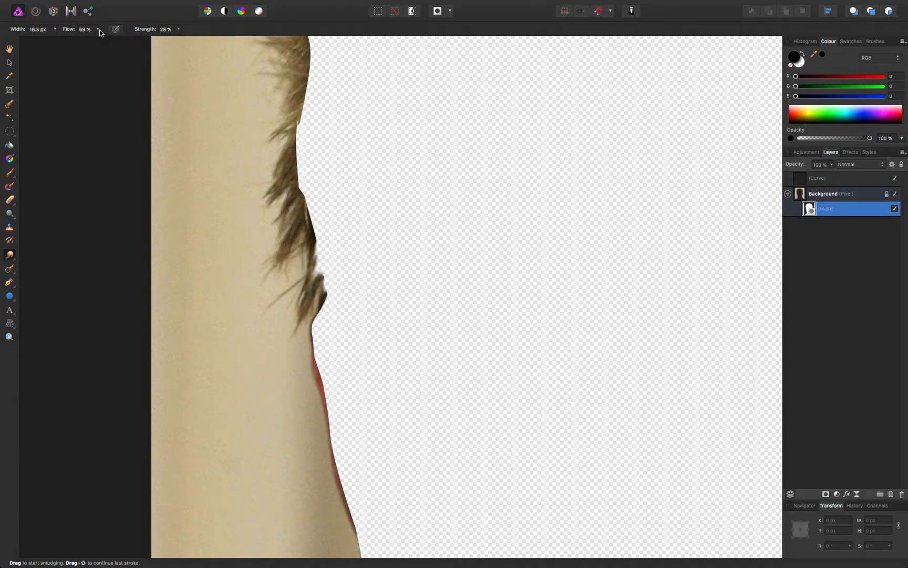
pyautogui.click(86, 29)
pyautogui.write('79')
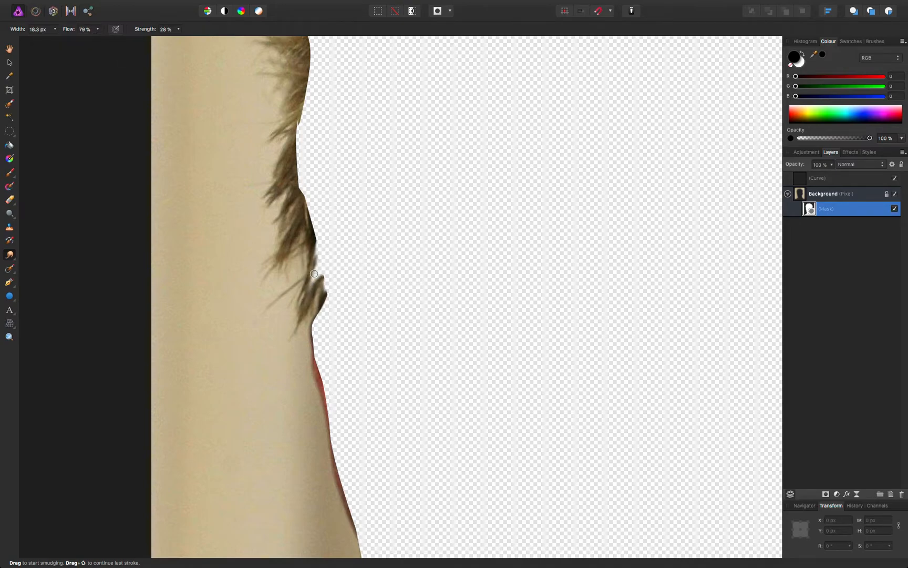
pyautogui.moveTo(311, 273); pyautogui.dragTo(313, 284)
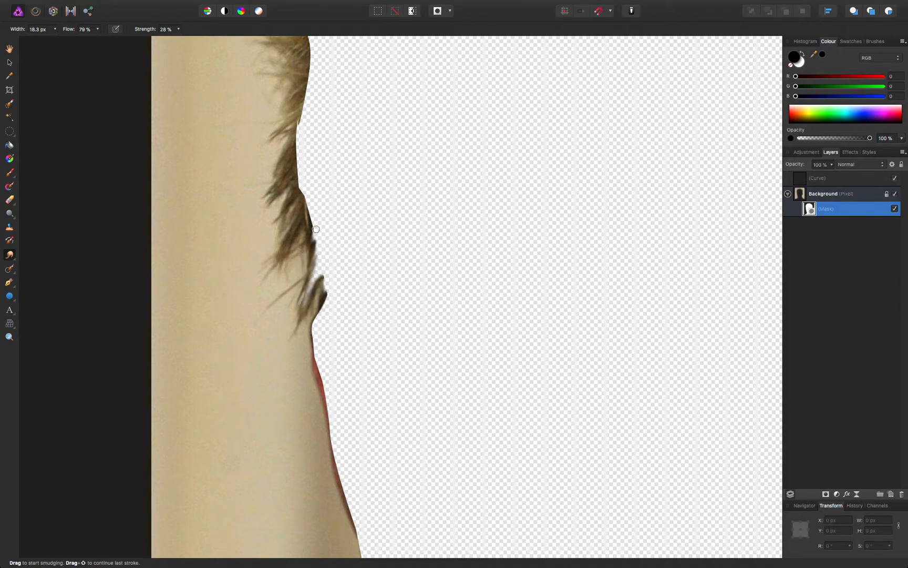
pyautogui.moveTo(315, 228); pyautogui.dragTo(318, 242)
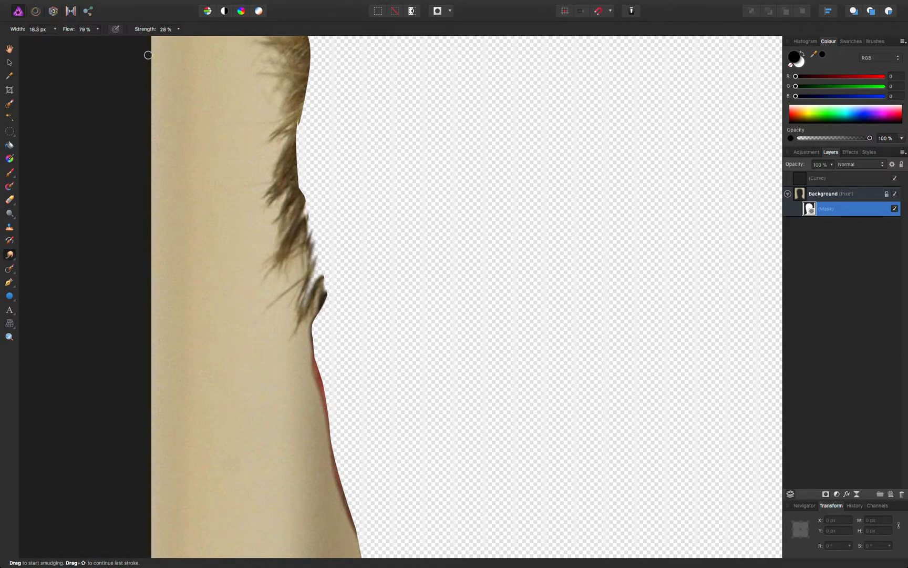
# Increase the smudge strength and tease more strands out along the upper left hairline.
pyautogui.moveTo(168, 42); pyautogui.dragTo(189, 42)
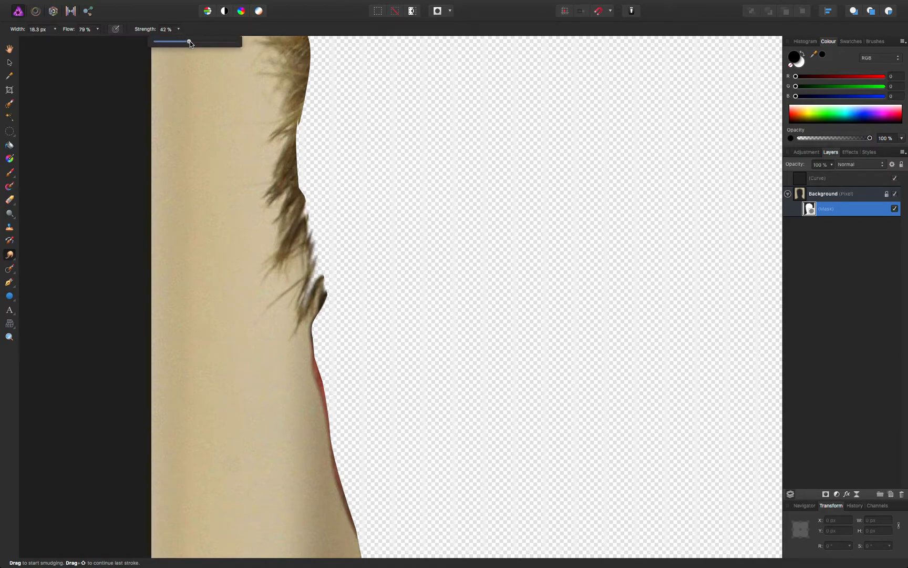
pyautogui.moveTo(188, 42); pyautogui.dragTo(162, 42)
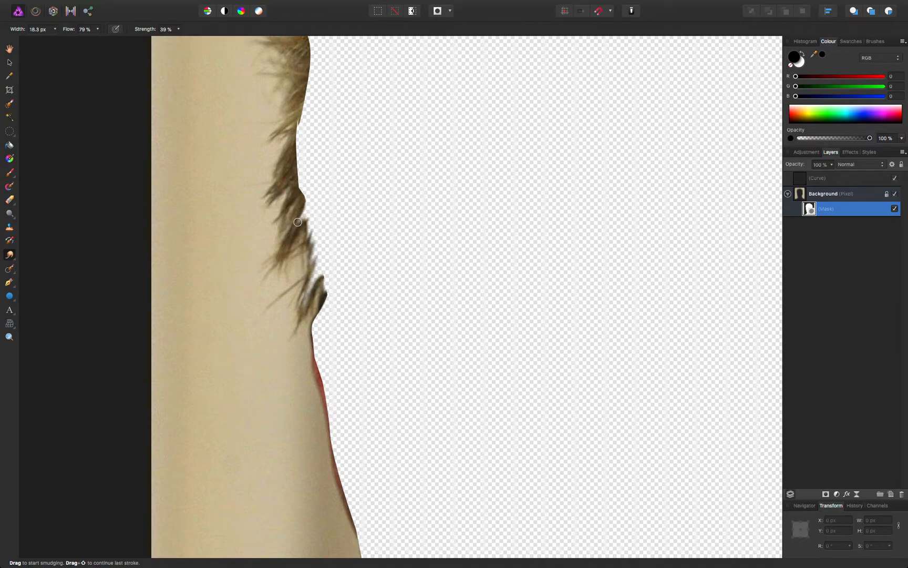
pyautogui.moveTo(298, 222); pyautogui.dragTo(290, 235)
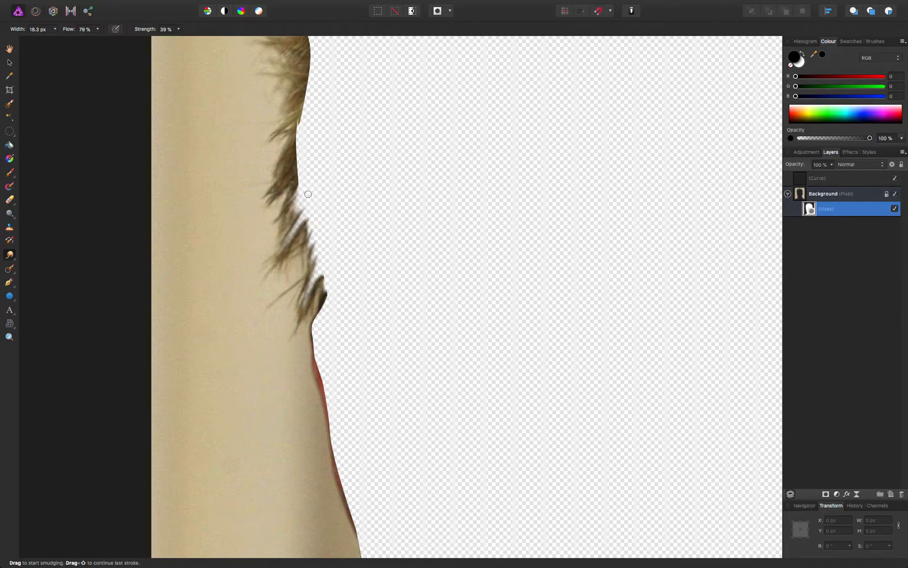
pyautogui.moveTo(308, 194); pyautogui.dragTo(285, 199)
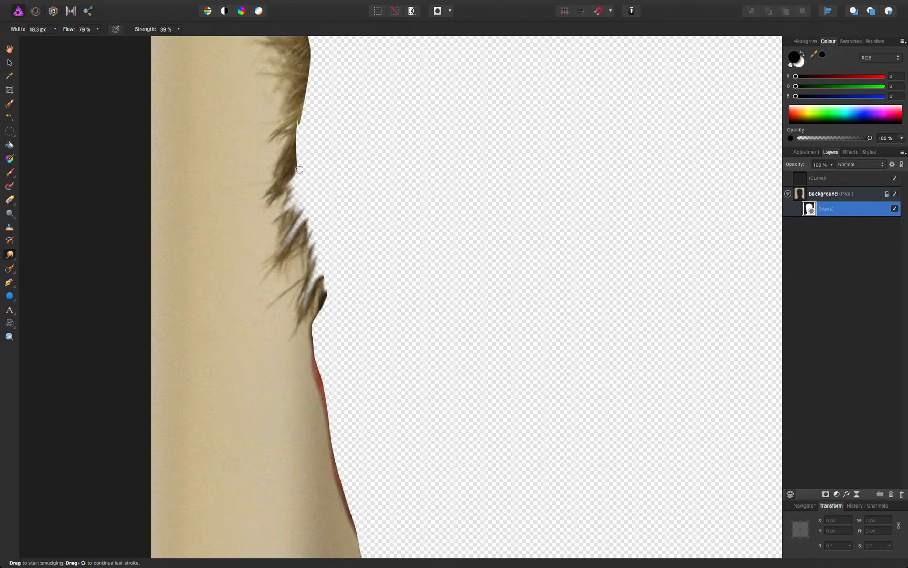
pyautogui.moveTo(300, 170); pyautogui.dragTo(282, 185)
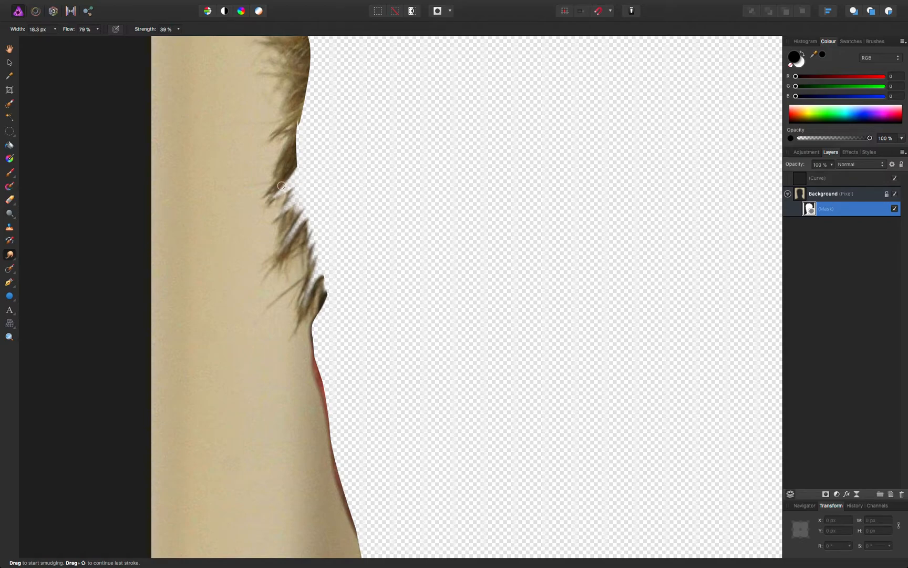
pyautogui.moveTo(281, 185); pyautogui.dragTo(313, 149)
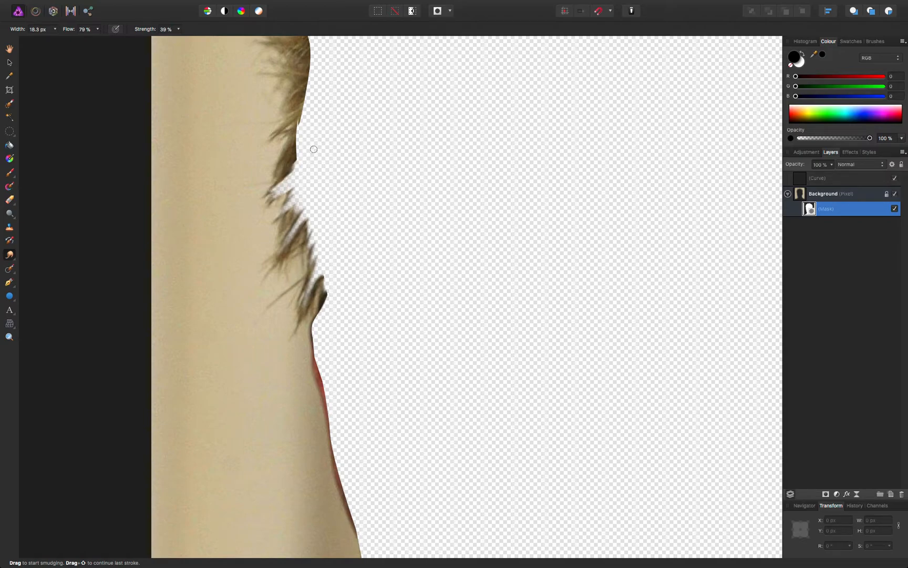
pyautogui.moveTo(313, 150); pyautogui.dragTo(285, 169)
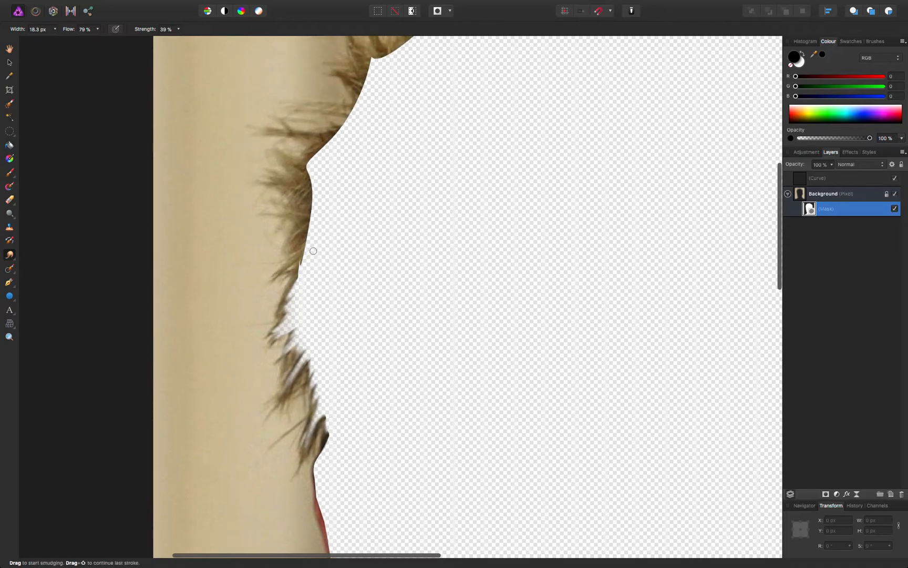
# Pull further wisps out along the lower hair edge and near the top of the cut-out.
pyautogui.moveTo(313, 250); pyautogui.dragTo(278, 270)
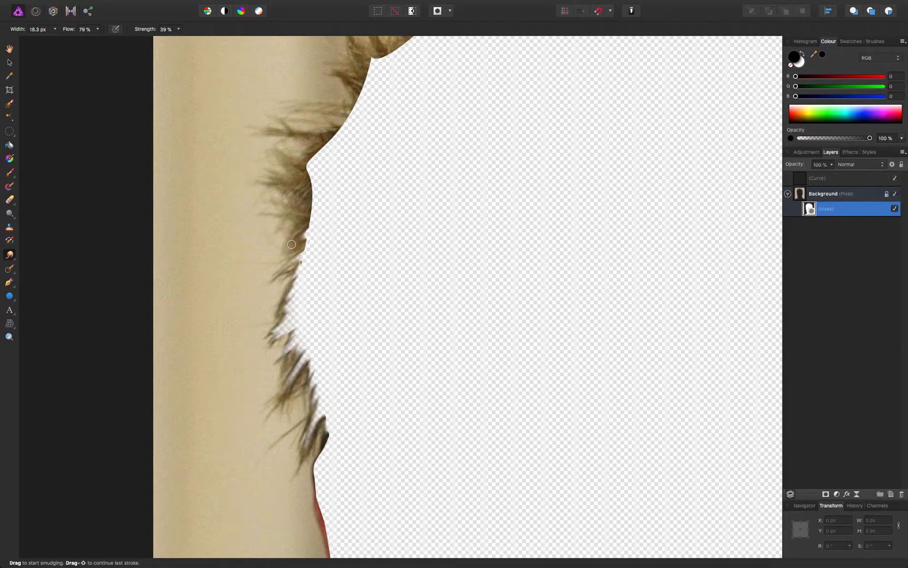
pyautogui.moveTo(293, 244); pyautogui.dragTo(333, 221)
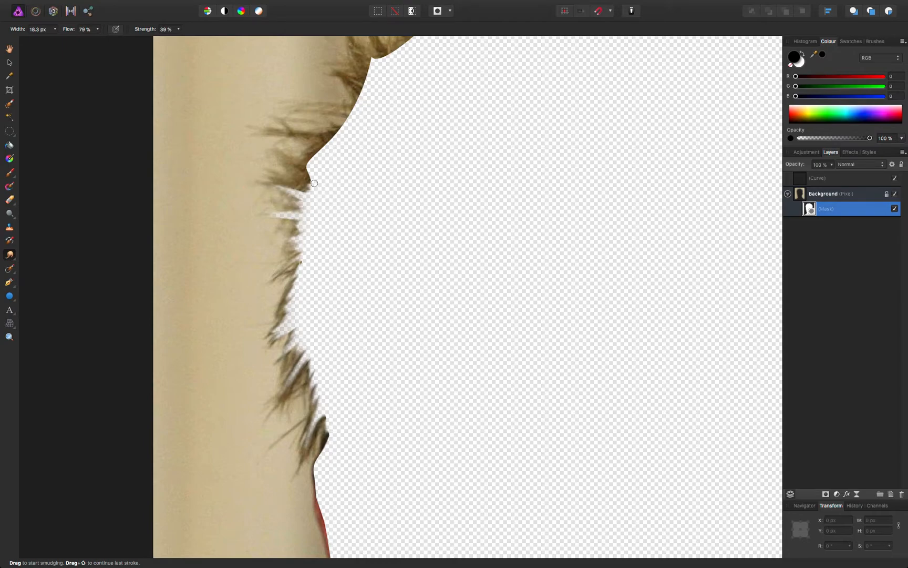
pyautogui.moveTo(314, 183); pyautogui.dragTo(308, 194)
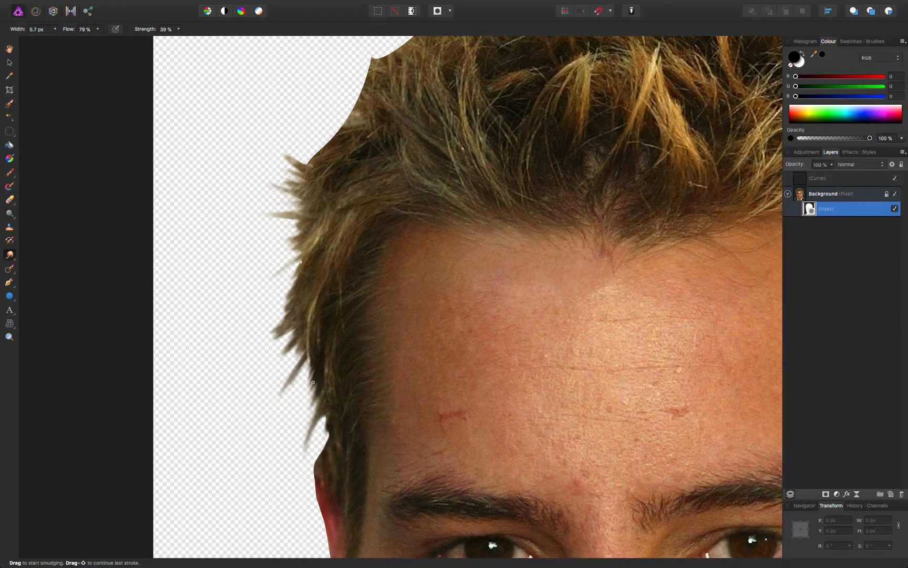
pyautogui.moveTo(306, 426)
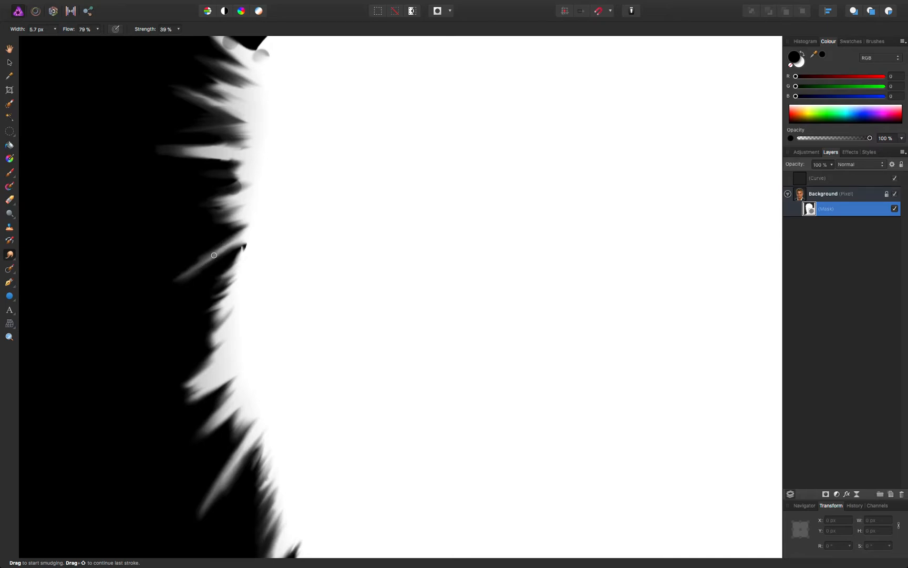
pyautogui.moveTo(98, 154)
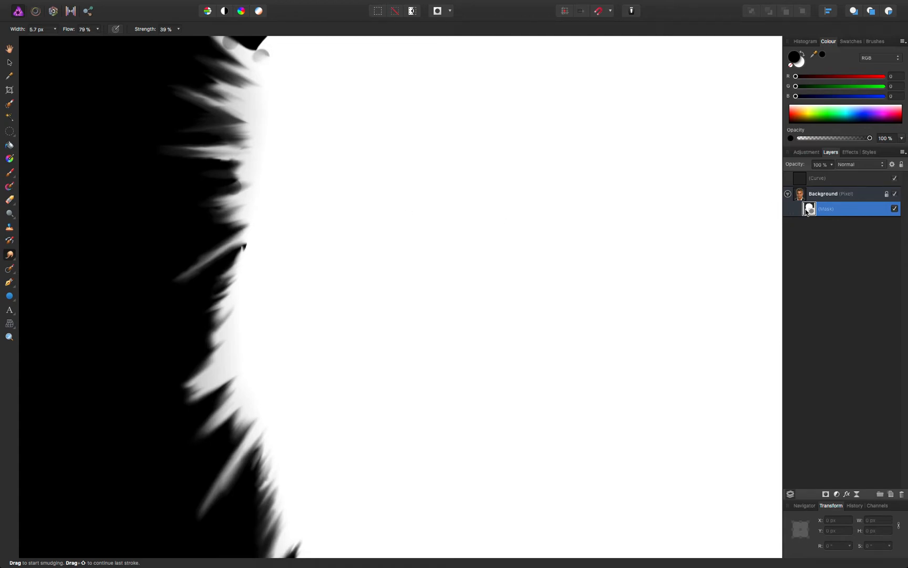
pyautogui.moveTo(809, 210)
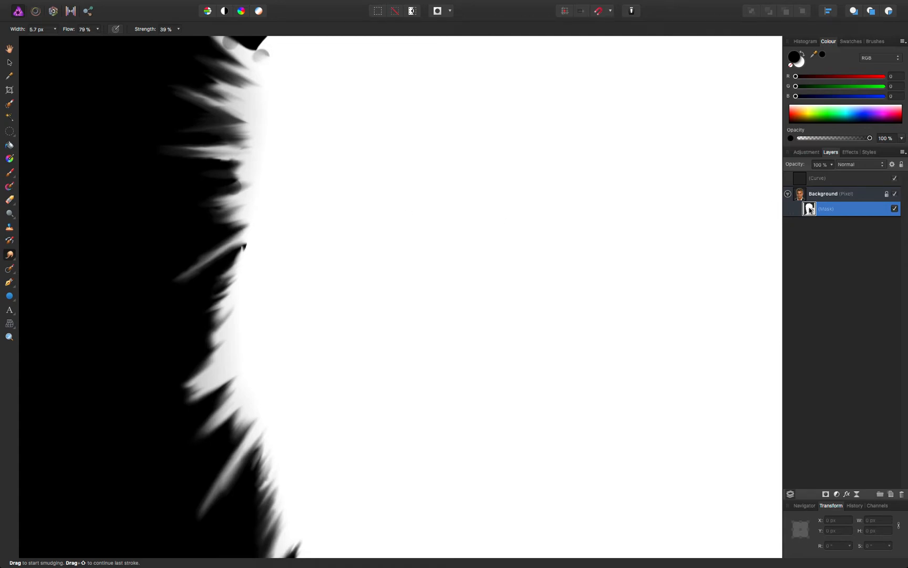
# Return from the black-and-white mask view to the colour photo composite.
pyautogui.click(801, 193)
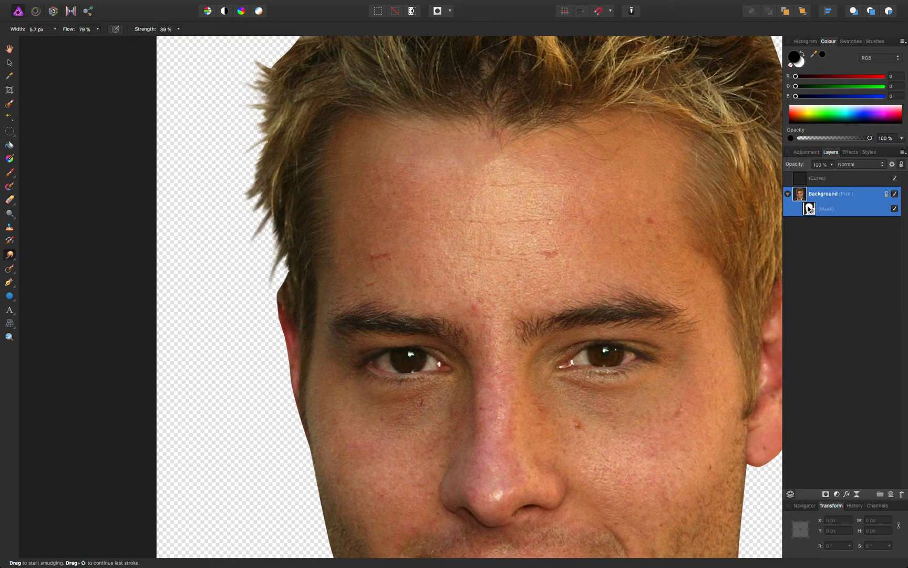
pyautogui.moveTo(263, 187)
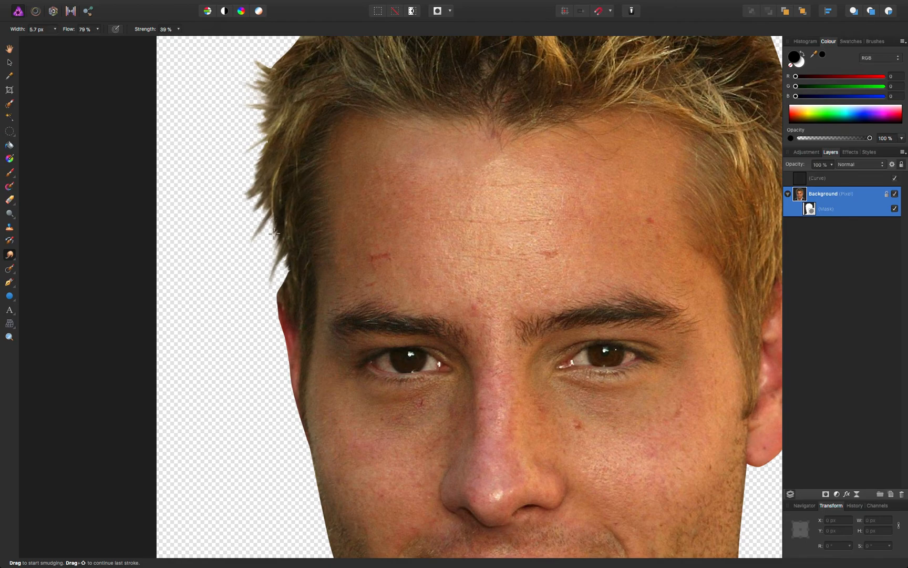
pyautogui.click(35, 29)
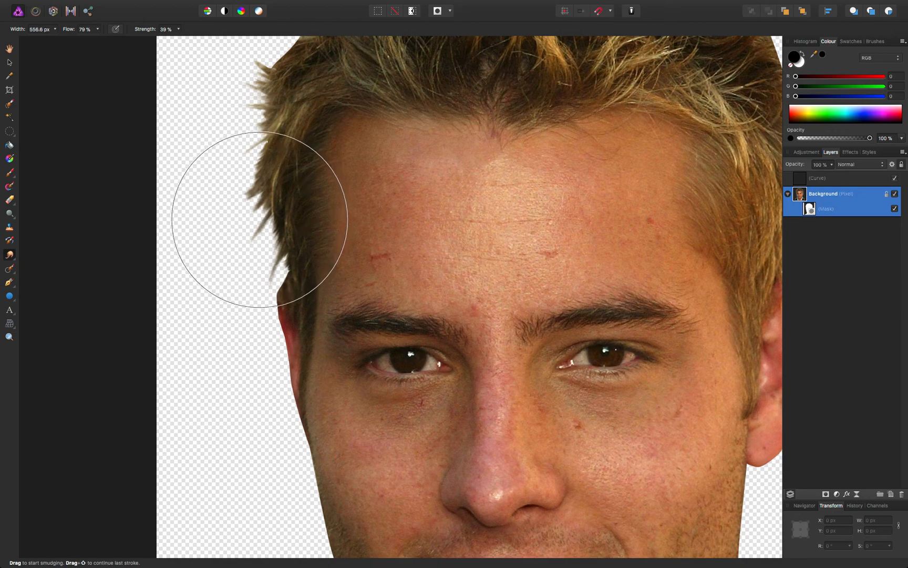
pyautogui.click(810, 208)
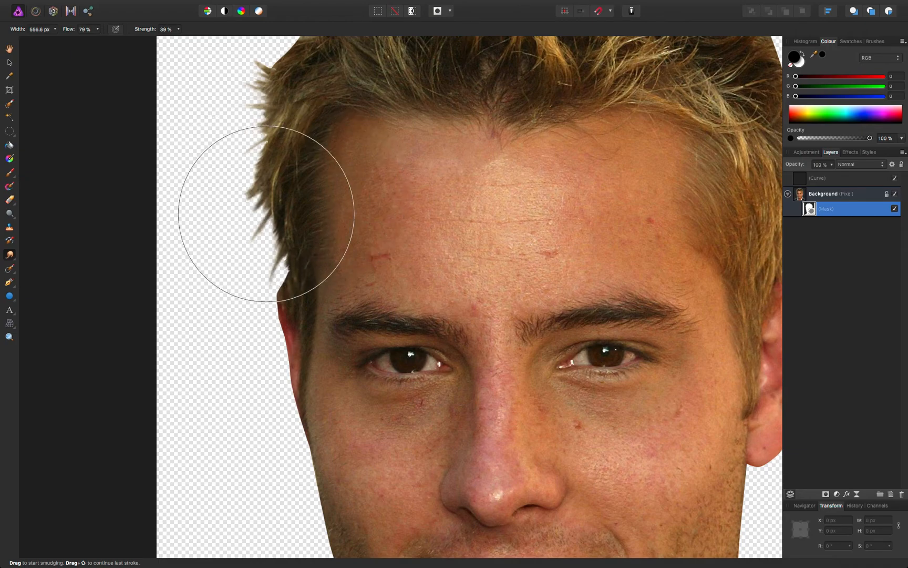
pyautogui.moveTo(272, 145); pyautogui.dragTo(277, 291)
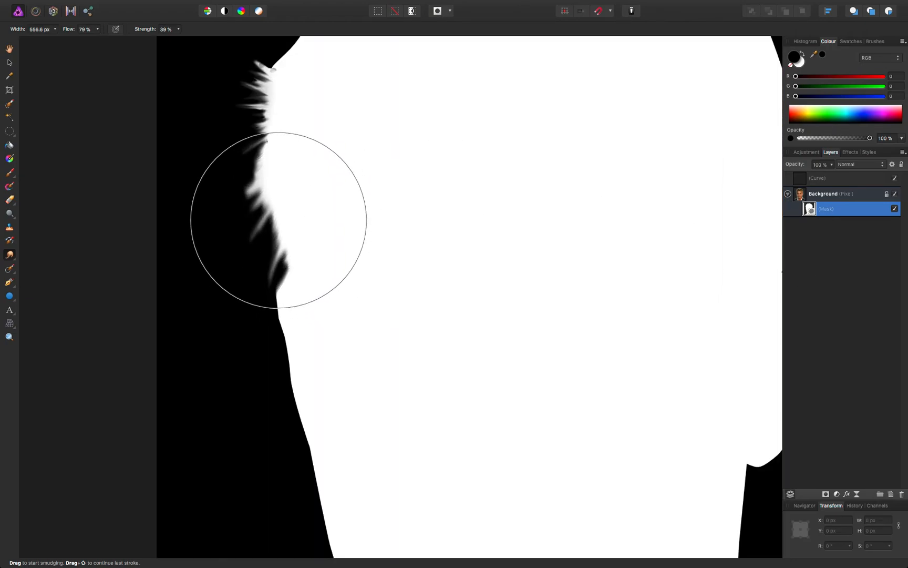
pyautogui.moveTo(278, 220); pyautogui.dragTo(801, 189)
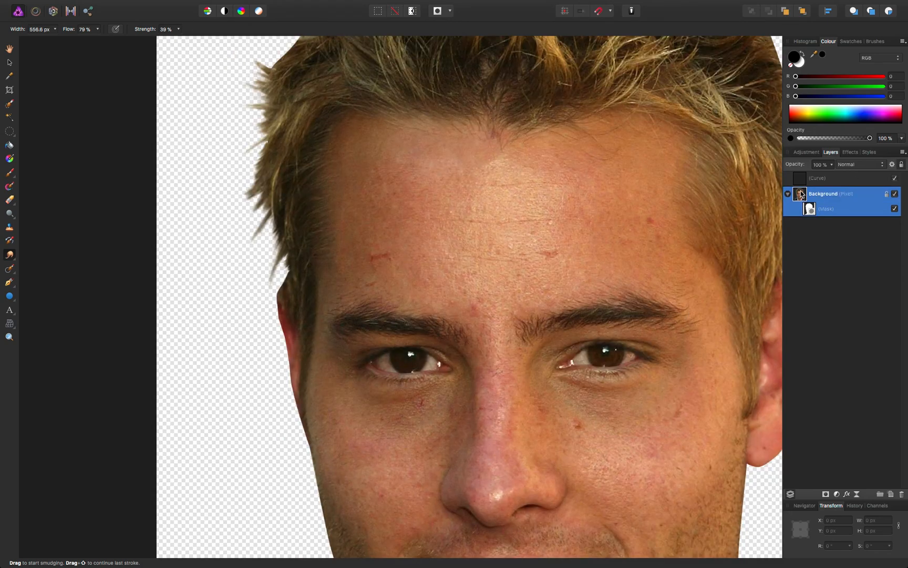
pyautogui.moveTo(306, 207)
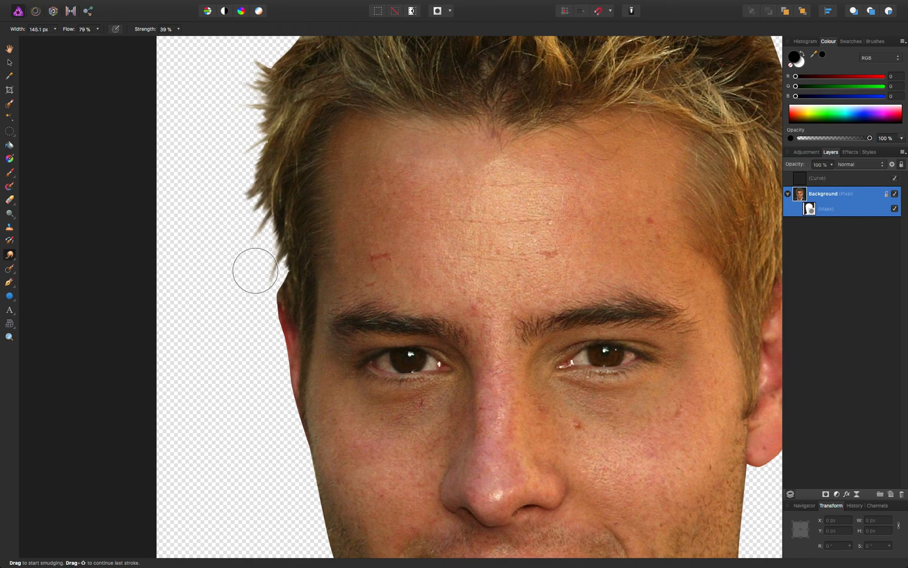
pyautogui.moveTo(252, 279)
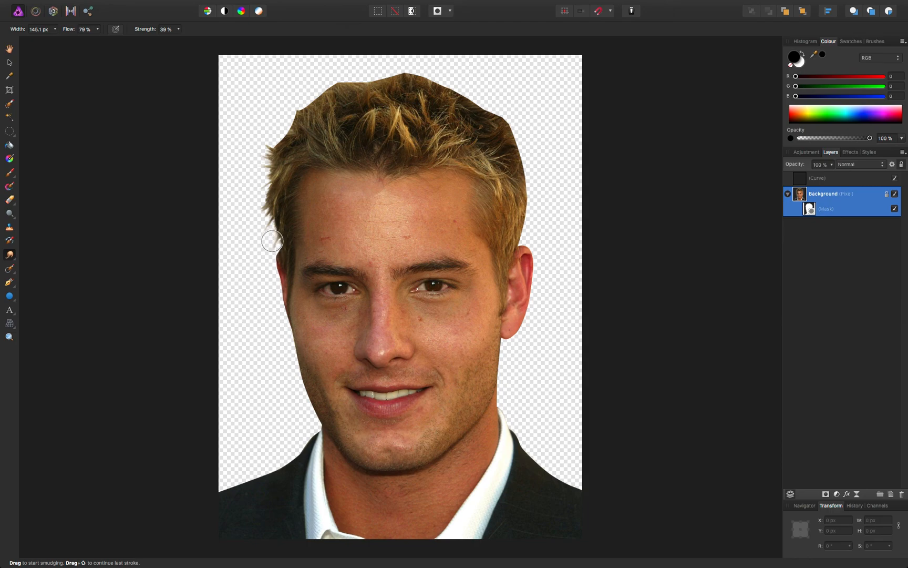
pyautogui.moveTo(266, 223)
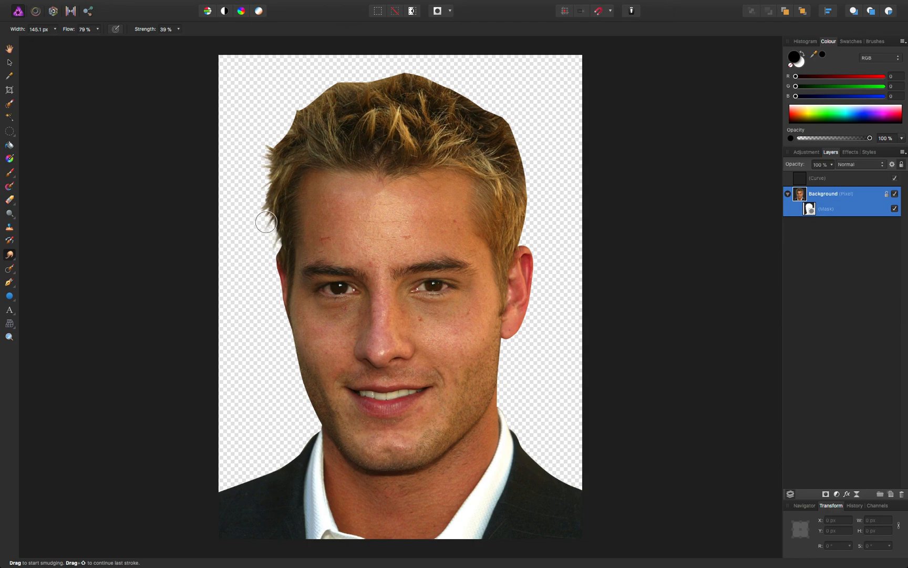
pyautogui.moveTo(260, 223)
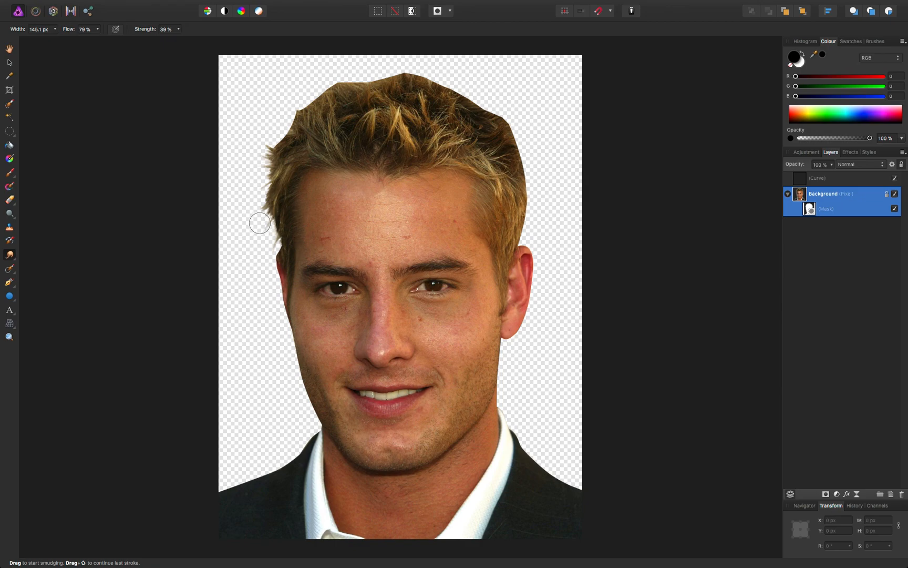